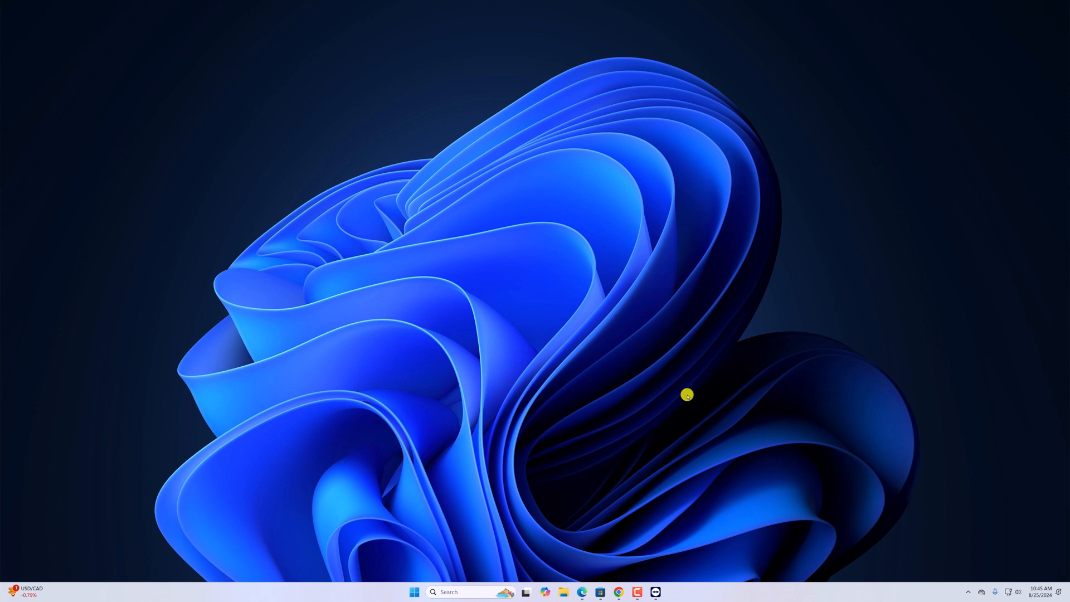
pyautogui.moveTo(691, 443)
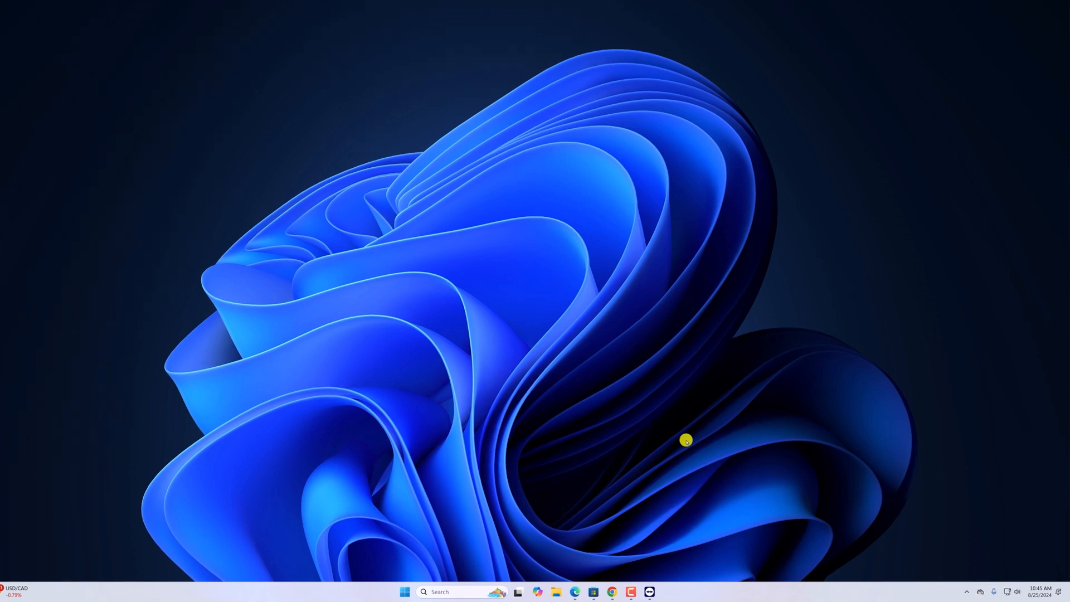
# - End the TeamViewer process from Task Manager after filtering the list with 'tea'
pyautogui.rightClick(48, 587)
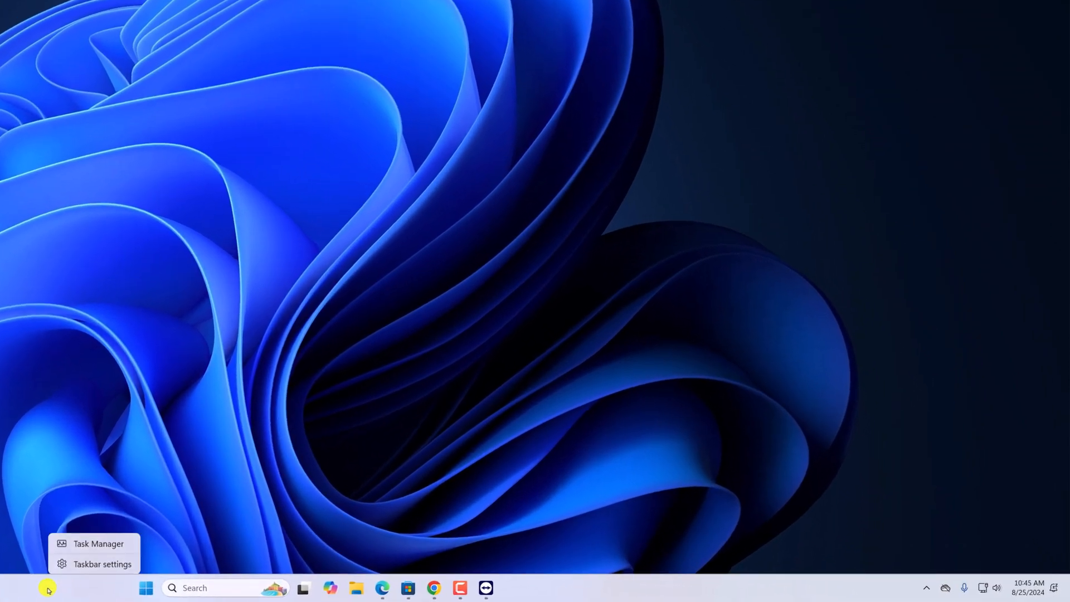
pyautogui.click(98, 543)
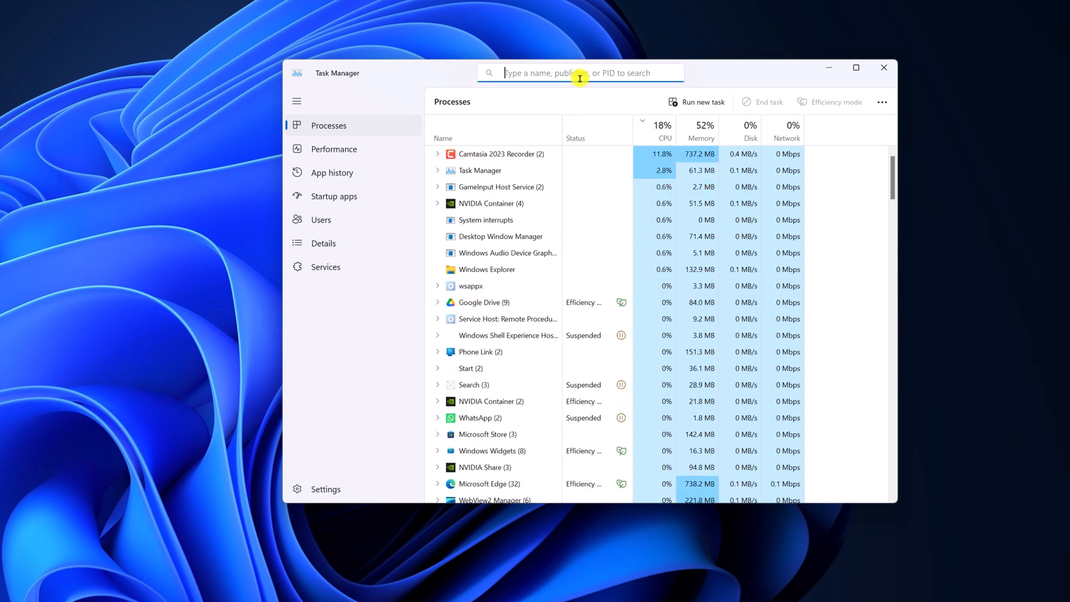
pyautogui.write('team')
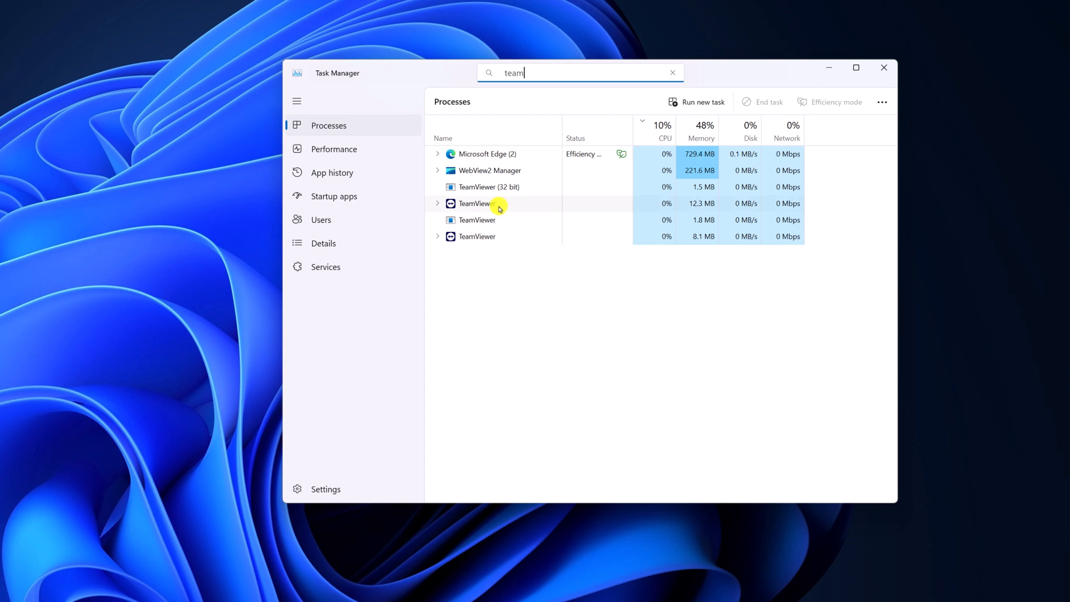
pyautogui.rightClick(475, 203)
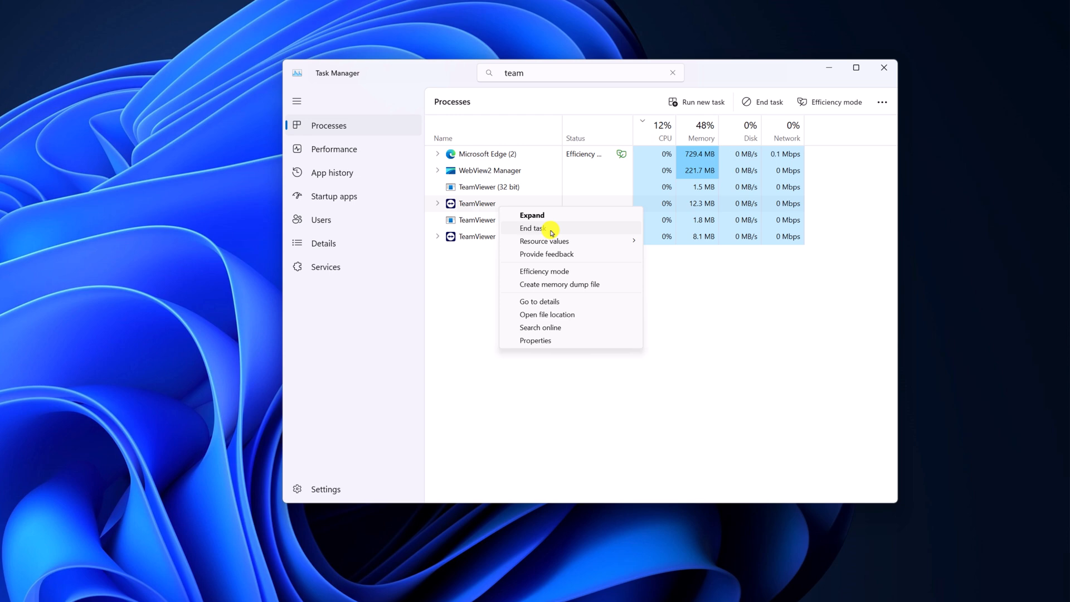
pyautogui.click(532, 228)
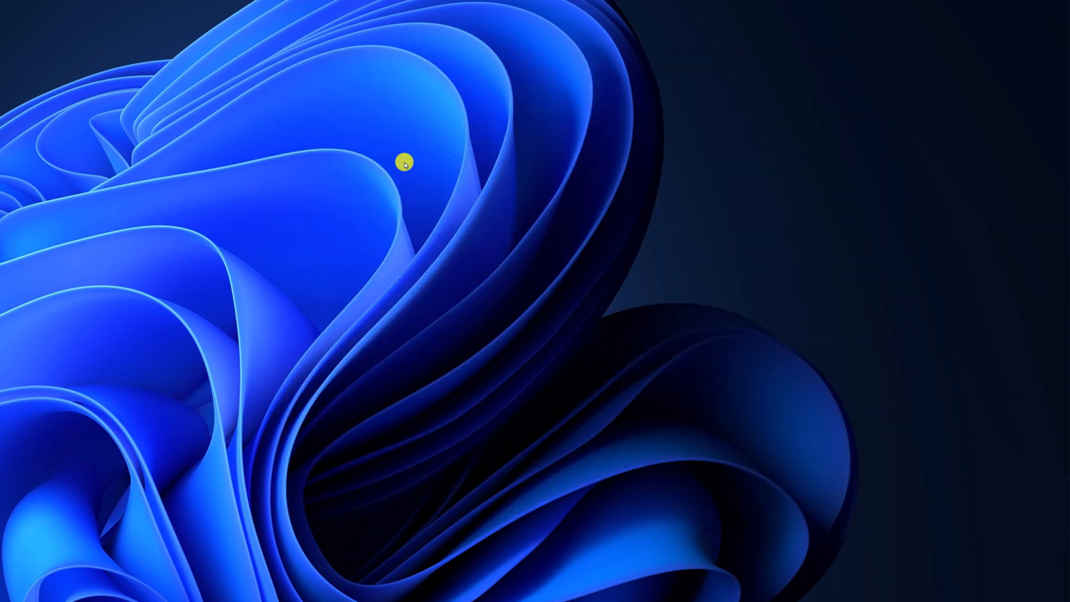
pyautogui.moveTo(566, 267)
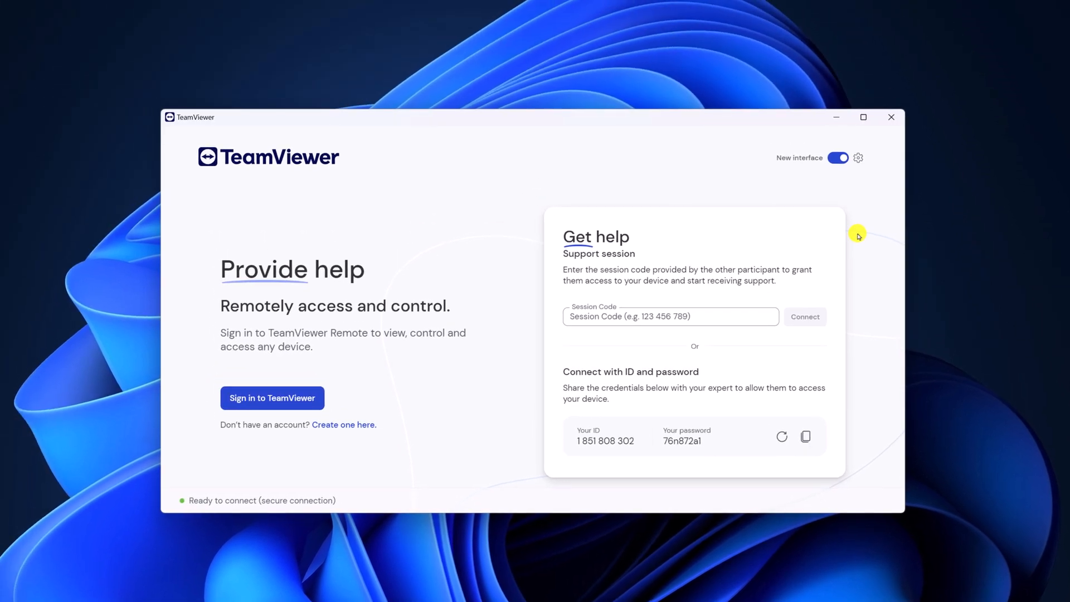
pyautogui.moveTo(835, 117)
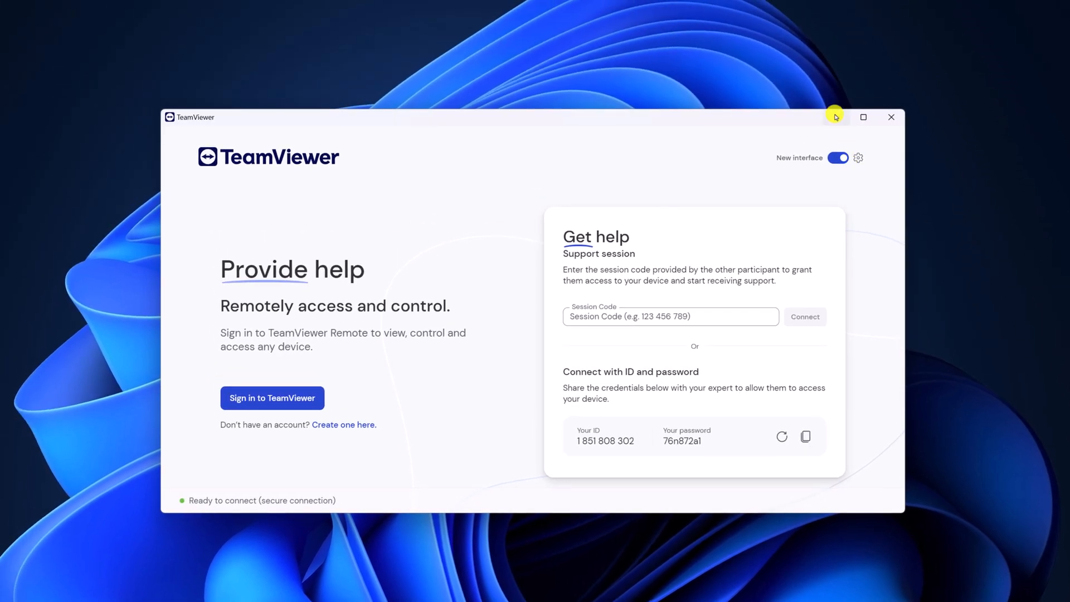
# - Relaunch TeamViewer from Start search with administrator rights, then close its window
pyautogui.click(892, 117)
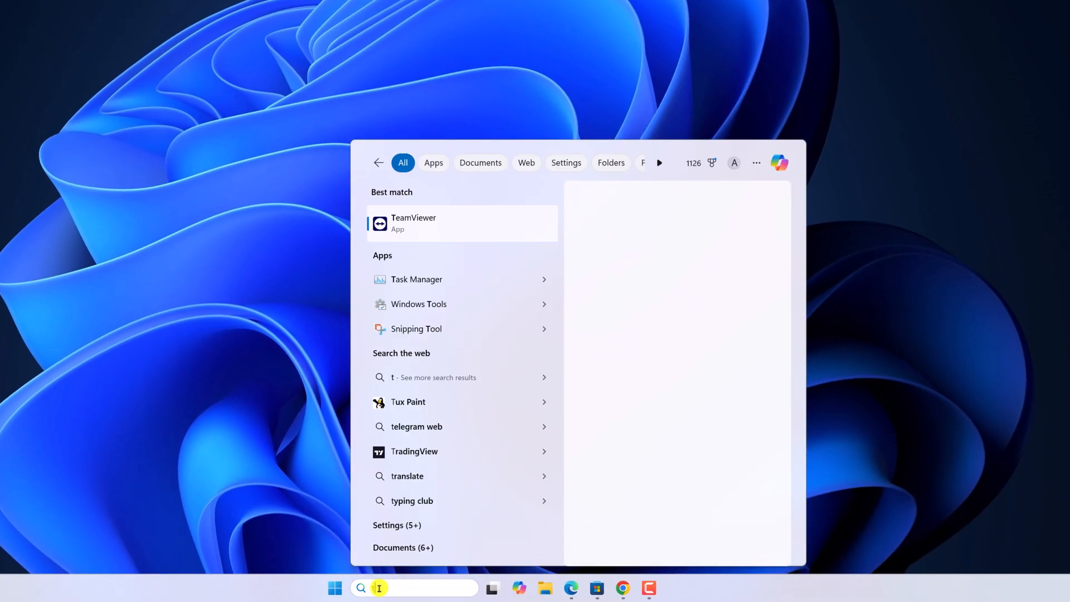
pyautogui.write('teamviewer')
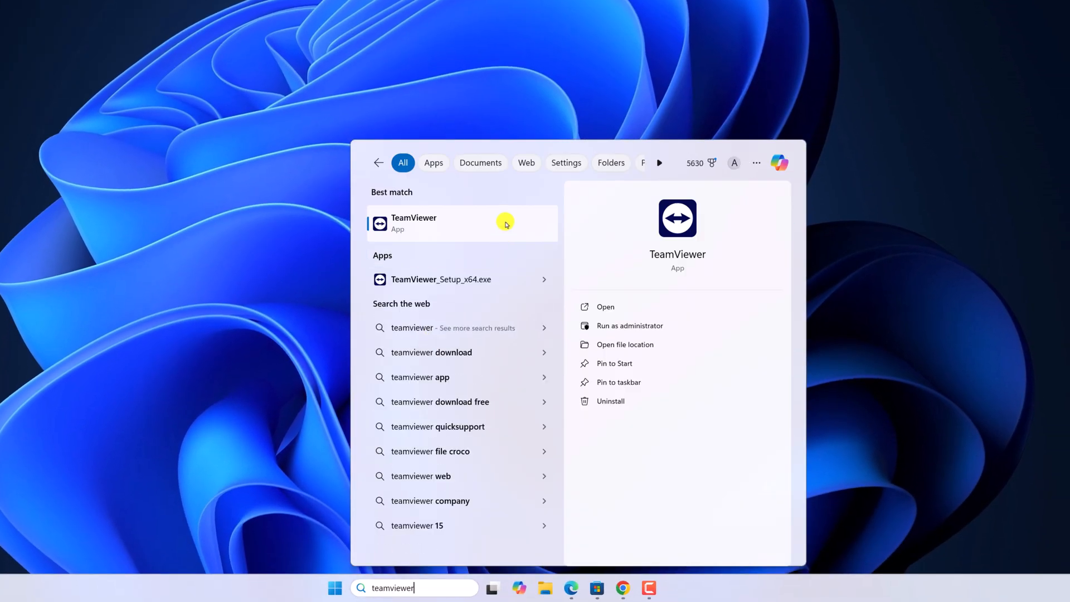
pyautogui.rightClick(437, 223)
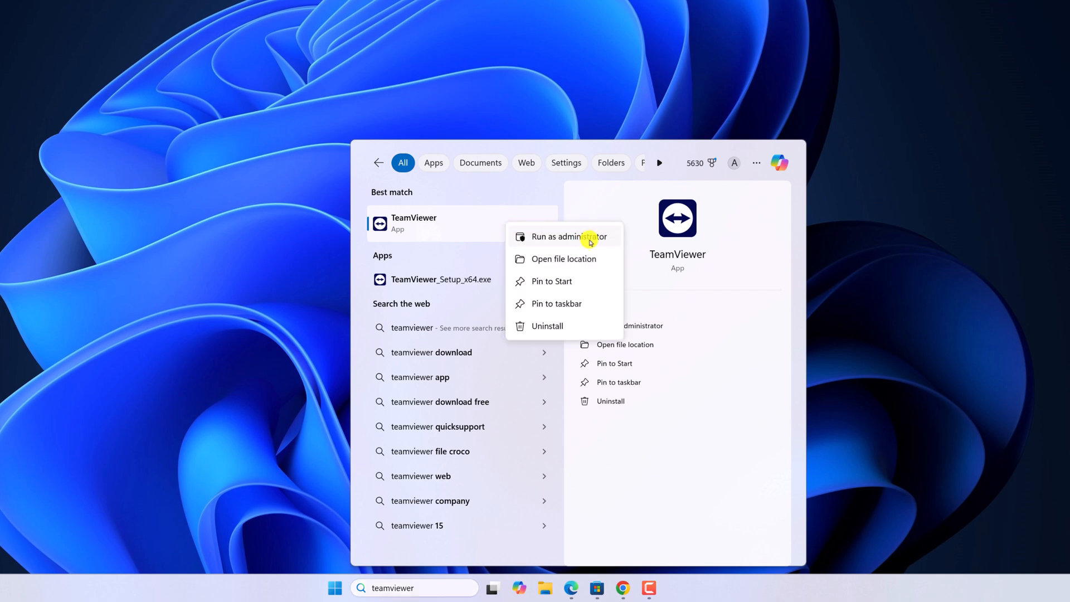
pyautogui.click(564, 236)
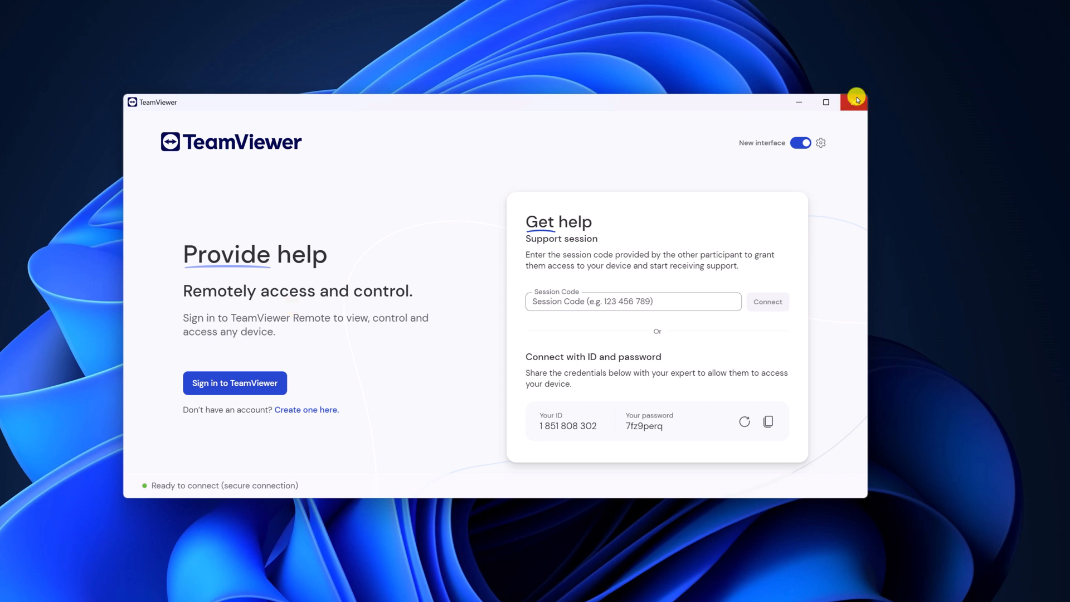
pyautogui.click(853, 101)
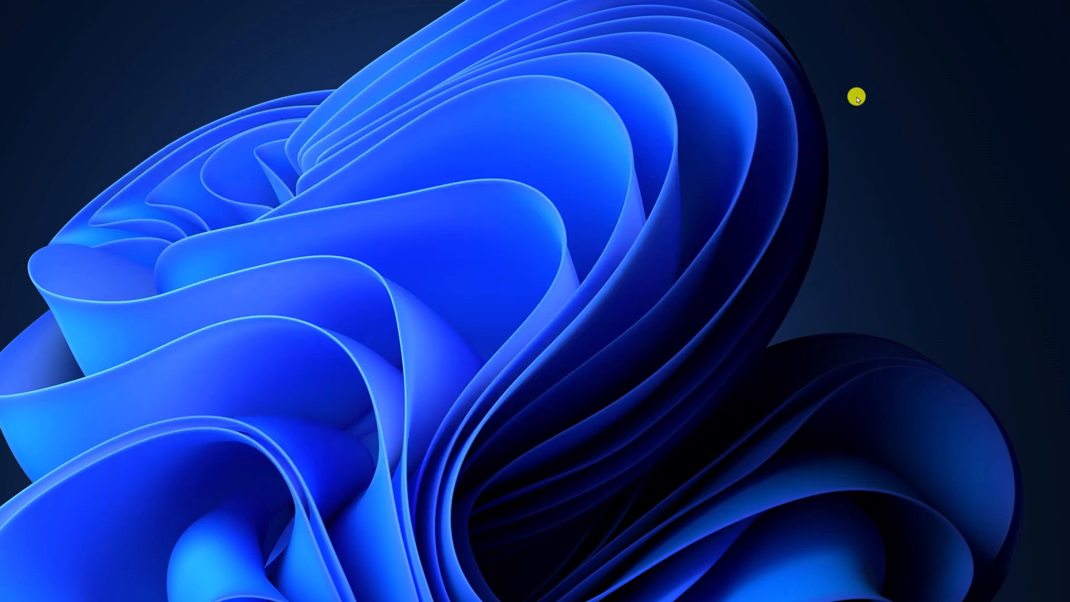
# - Run 'netsh winsock reset' in an administrator Command Prompt to reset the Winsock catalog
pyautogui.write('cmd')
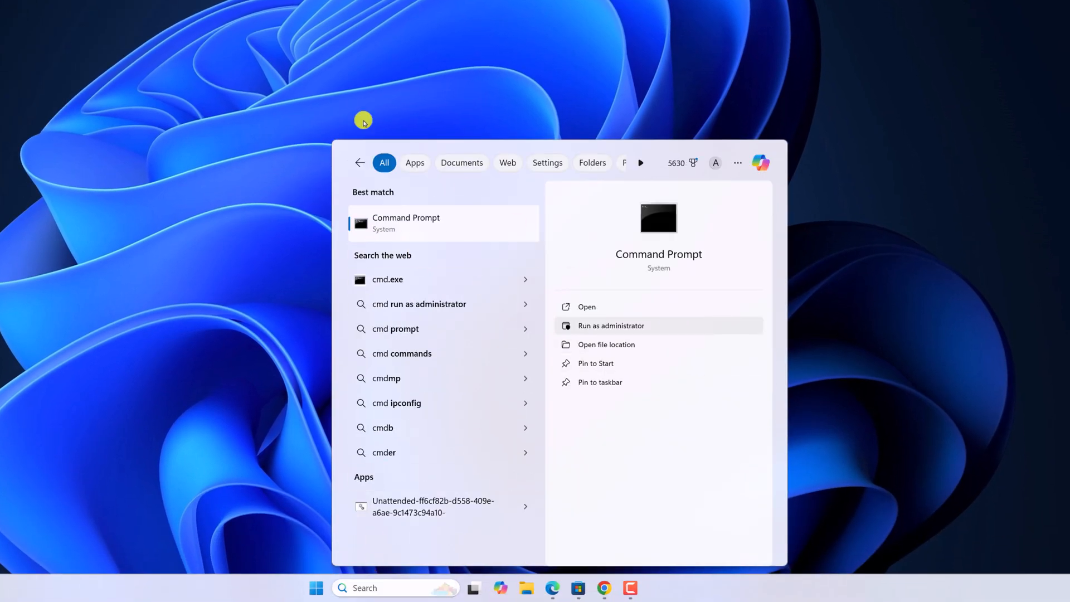
pyautogui.click(611, 325)
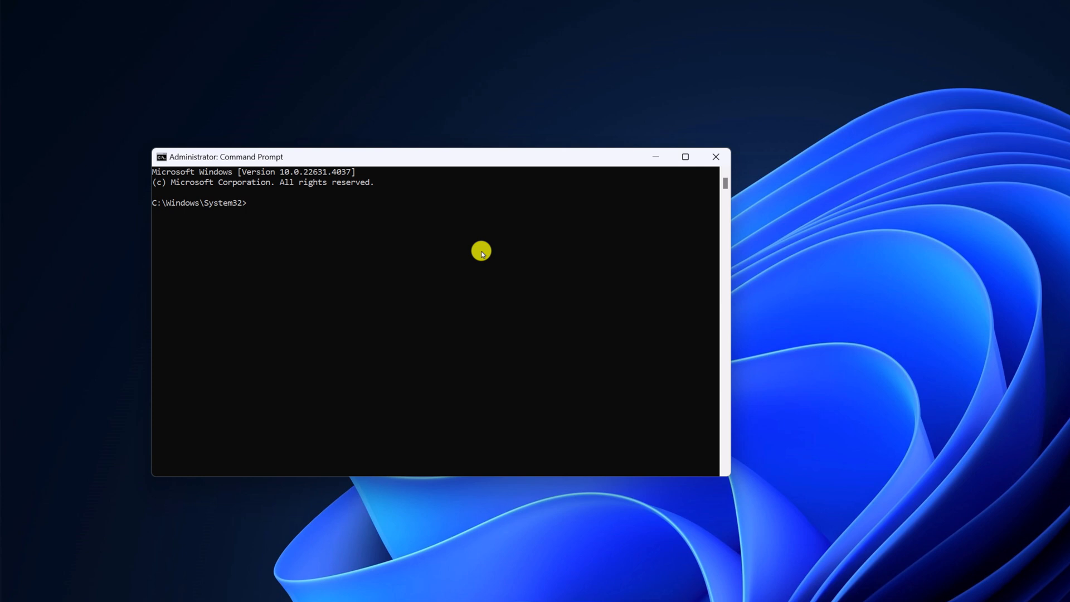
pyautogui.write('netsh winsock reset')
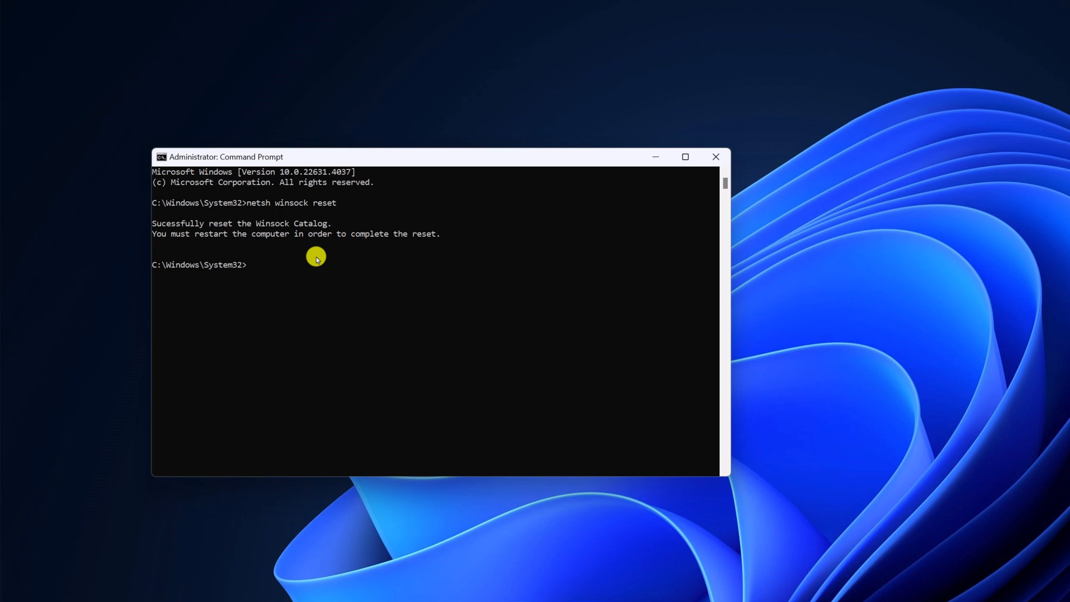
pyautogui.click(716, 156)
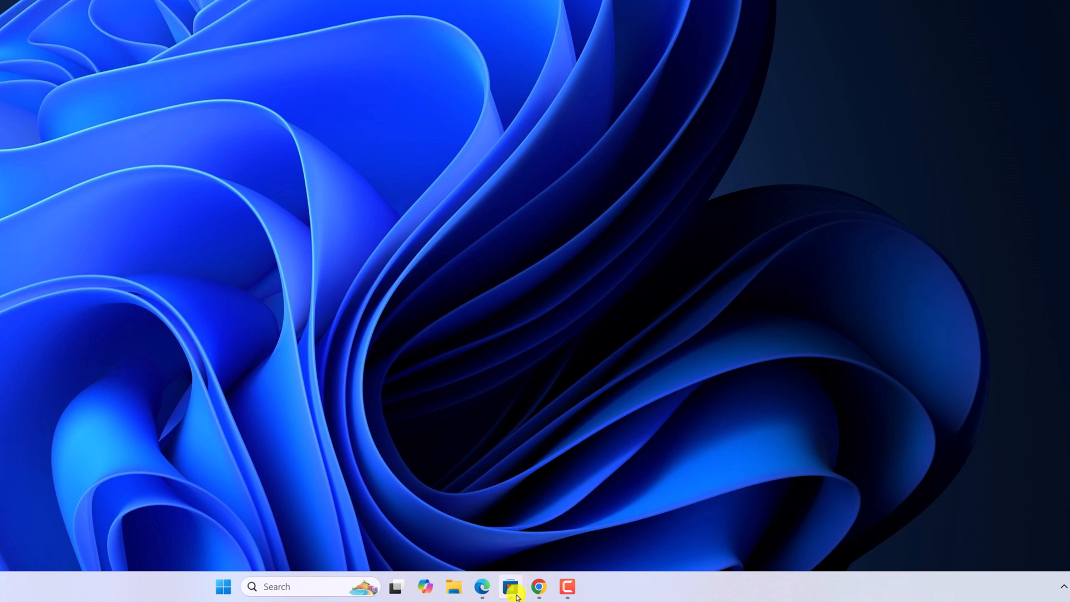
pyautogui.click(508, 586)
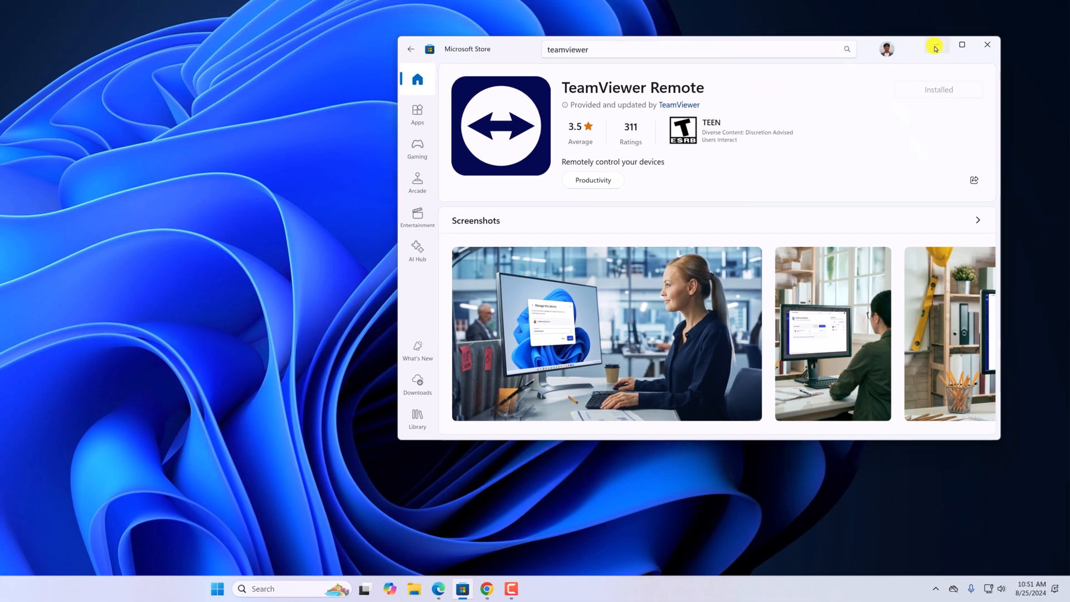
pyautogui.click(988, 45)
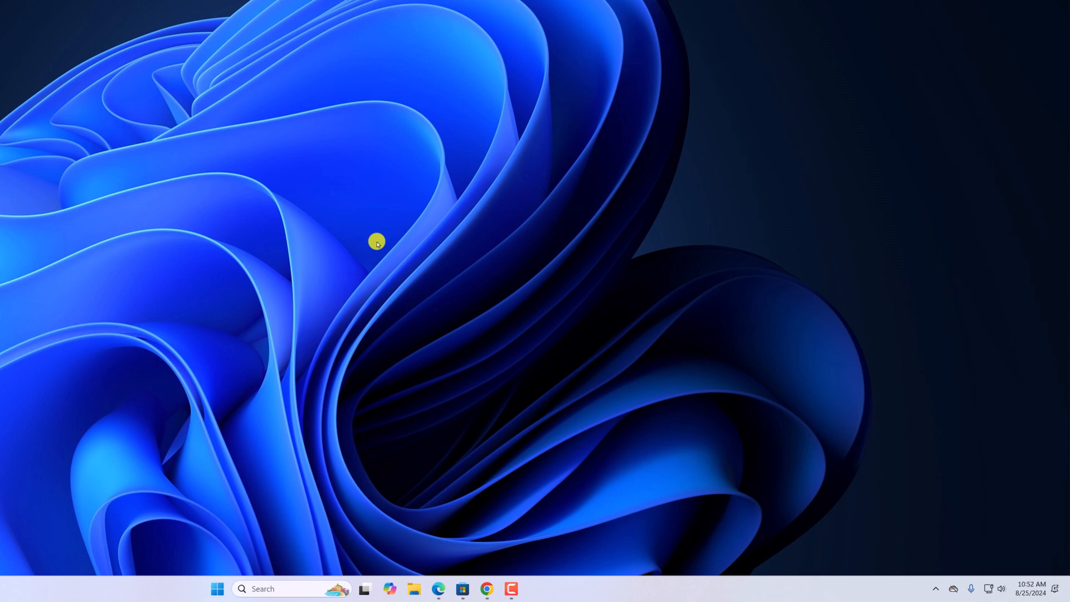
# - Launch services.msc from Run and restart the TeamViewer service
pyautogui.press('Win+r')
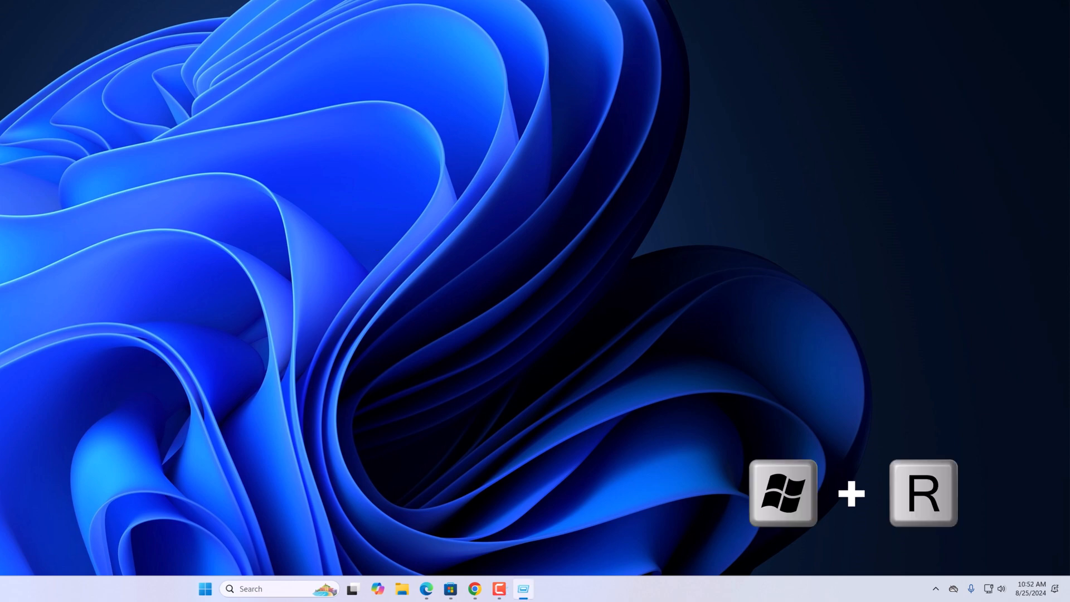
pyautogui.press('Win+r')
pyautogui.write('services.msc')
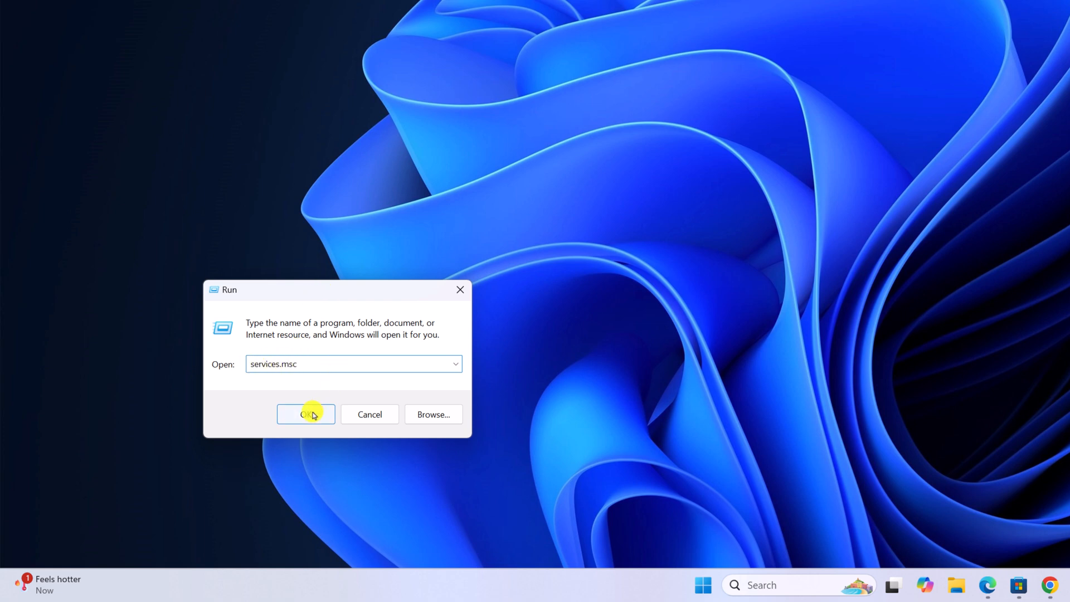
pyautogui.click(306, 414)
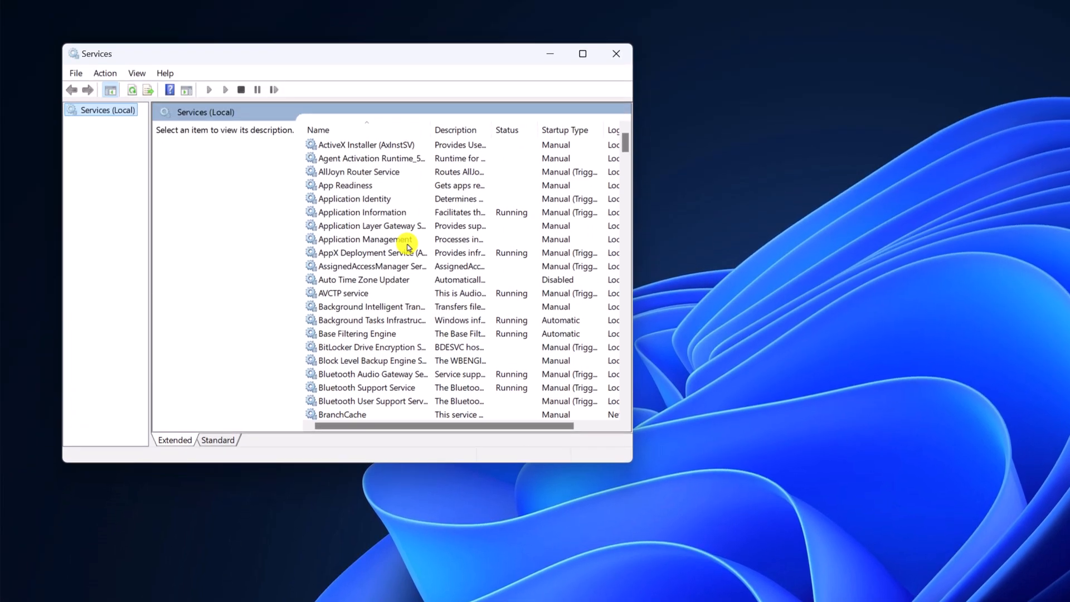
pyautogui.scroll(-3)
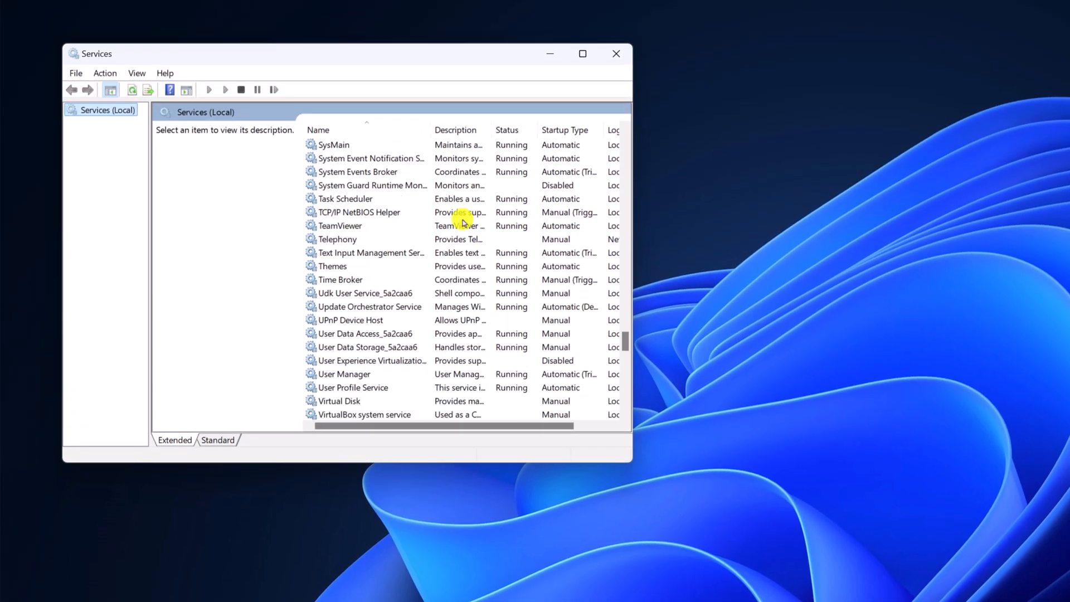
pyautogui.click(339, 226)
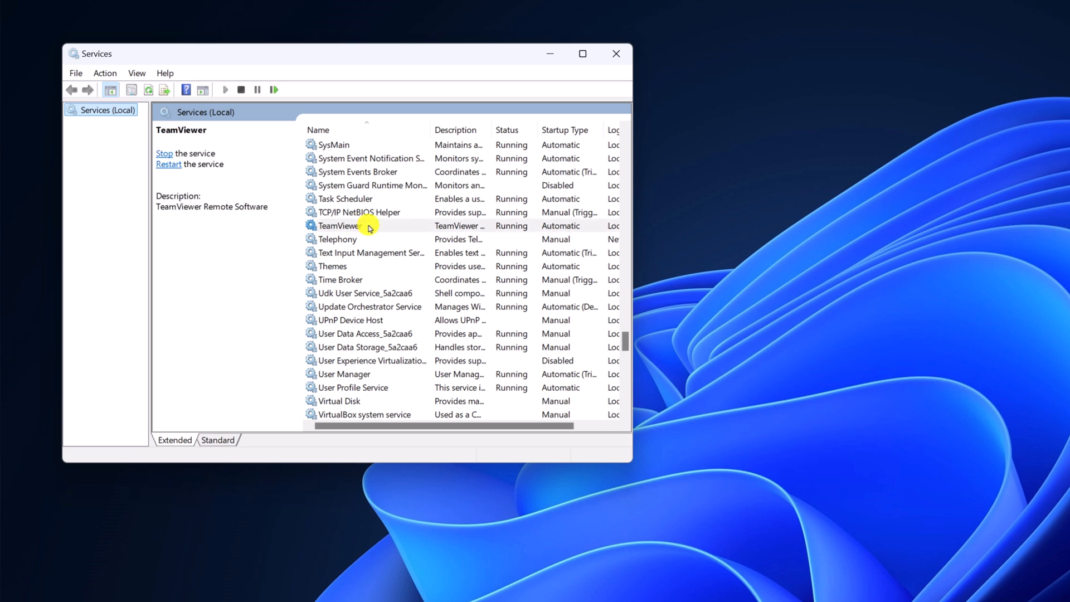
pyautogui.rightClick(339, 225)
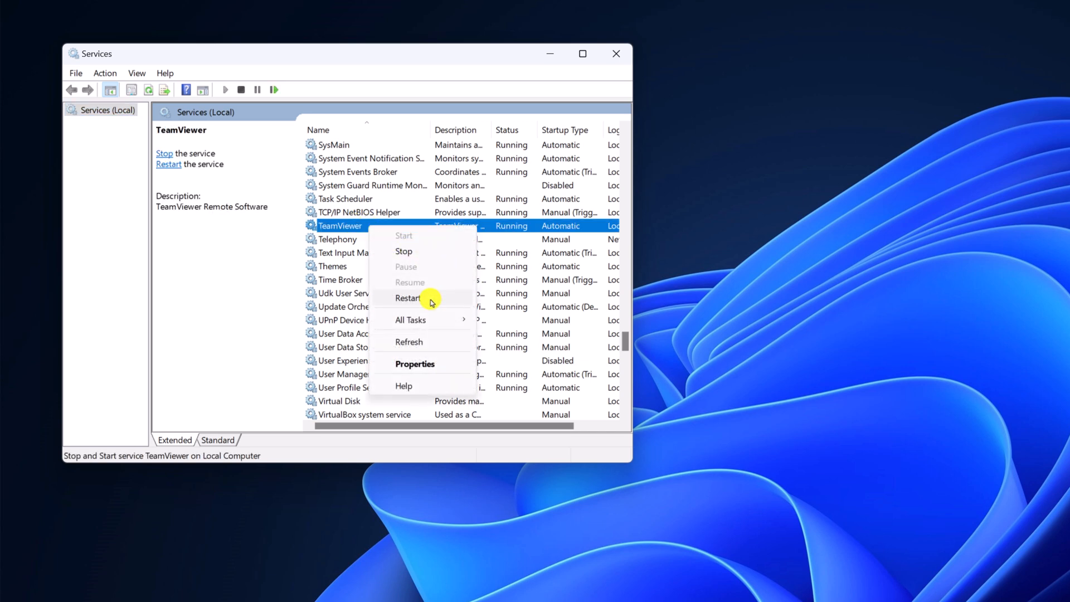
pyautogui.click(408, 299)
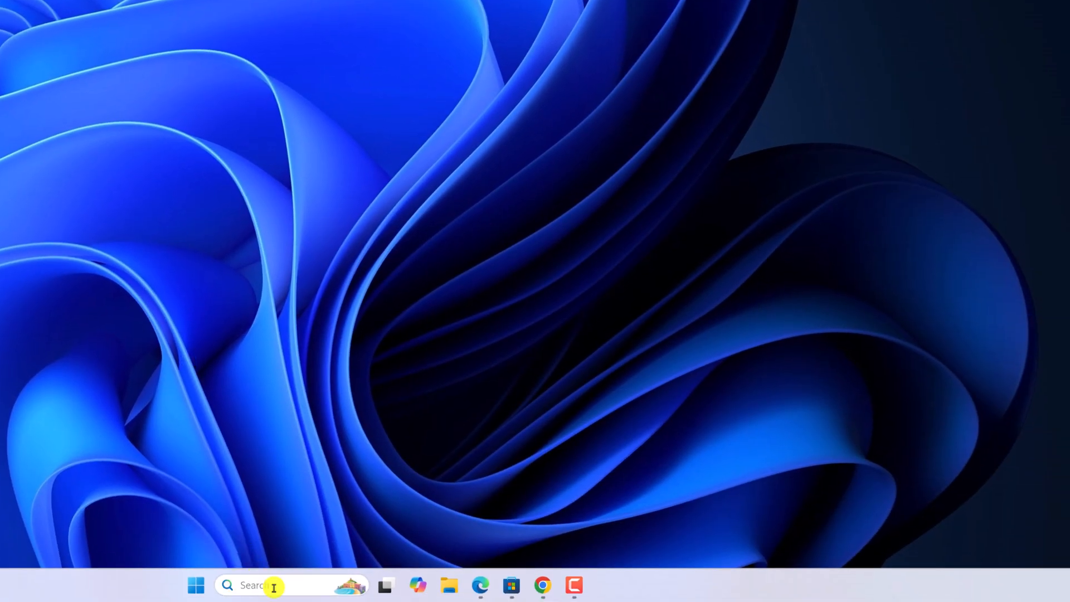
# - Reach Installed apps via TeamViewer's Uninstall option and filter the list to 'team'
pyautogui.write('team')
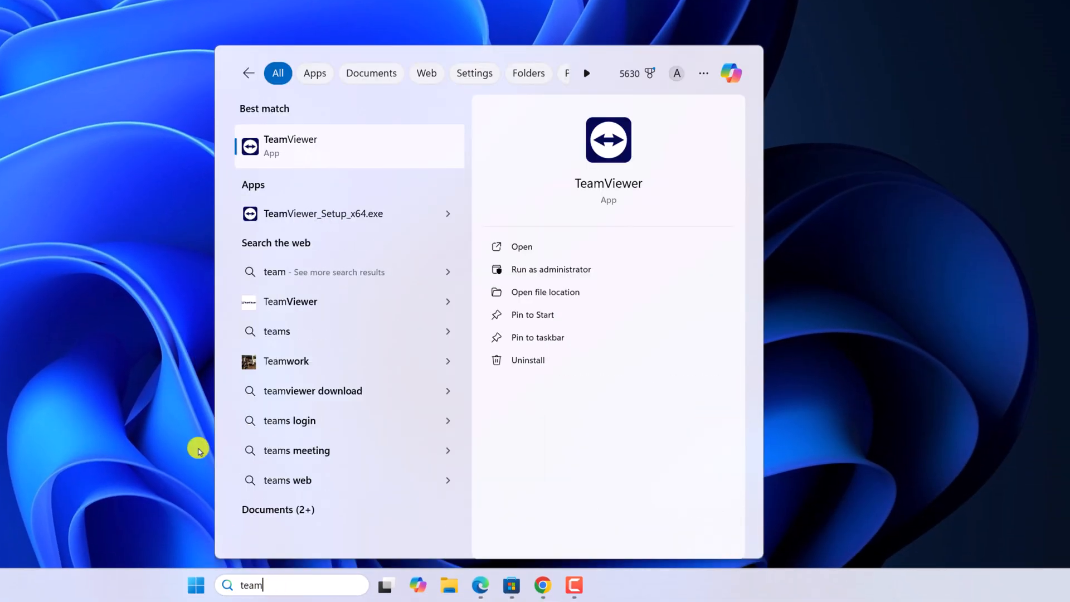
pyautogui.rightClick(308, 145)
pyautogui.write('t')
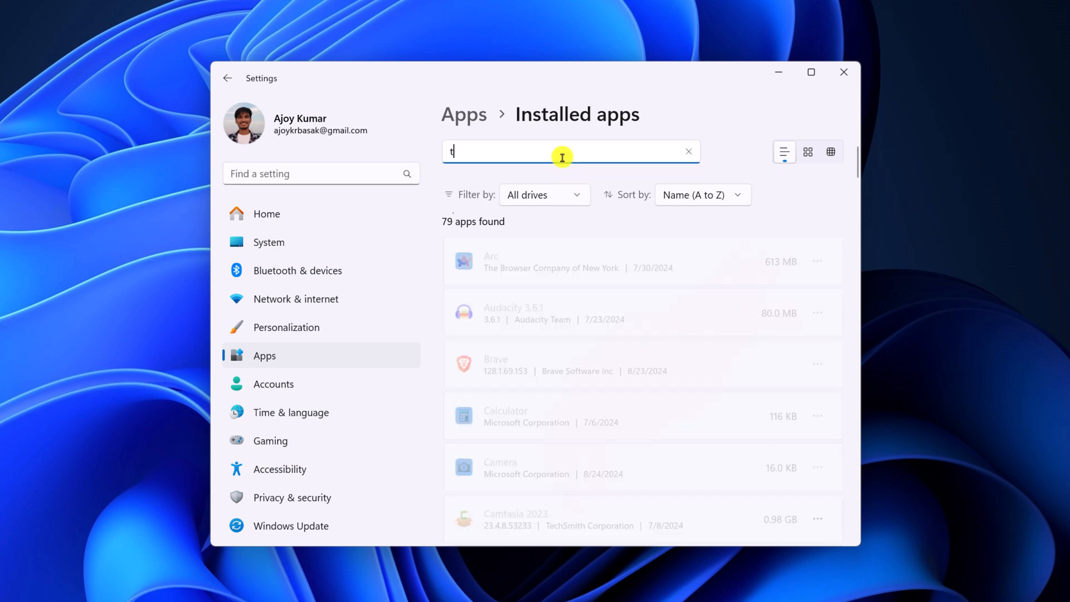
pyautogui.write('eam')
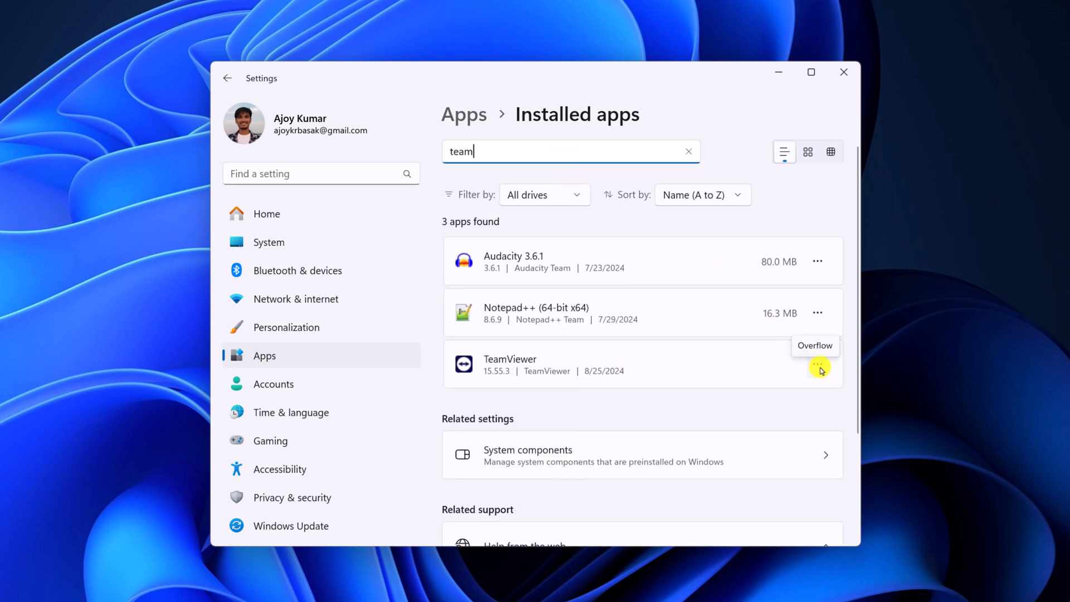
# - Uninstall TeamViewer from its entry menu and confirm the removal
pyautogui.click(817, 363)
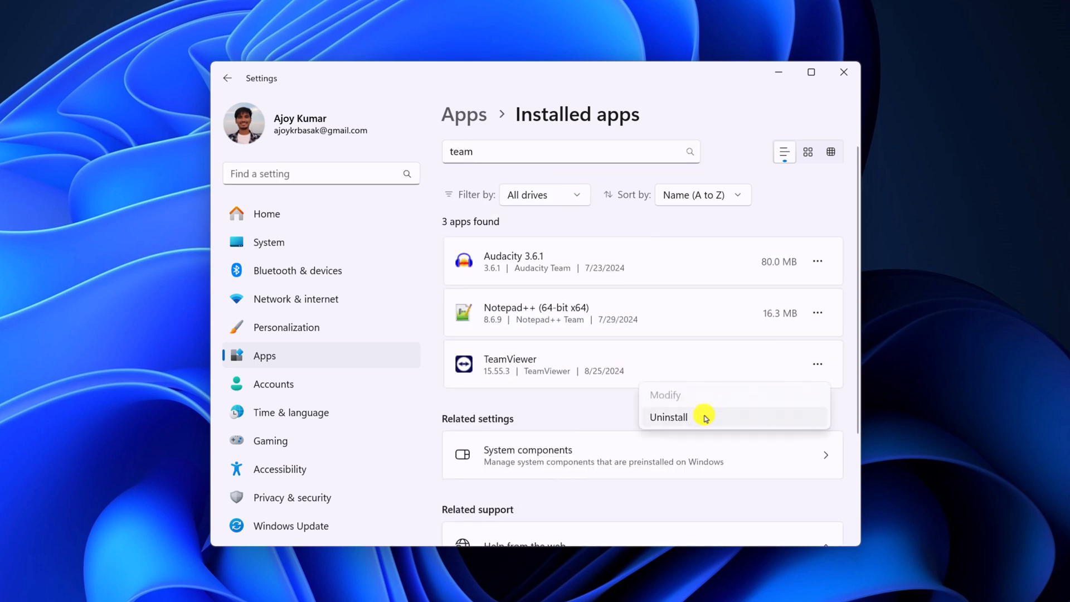
pyautogui.click(668, 417)
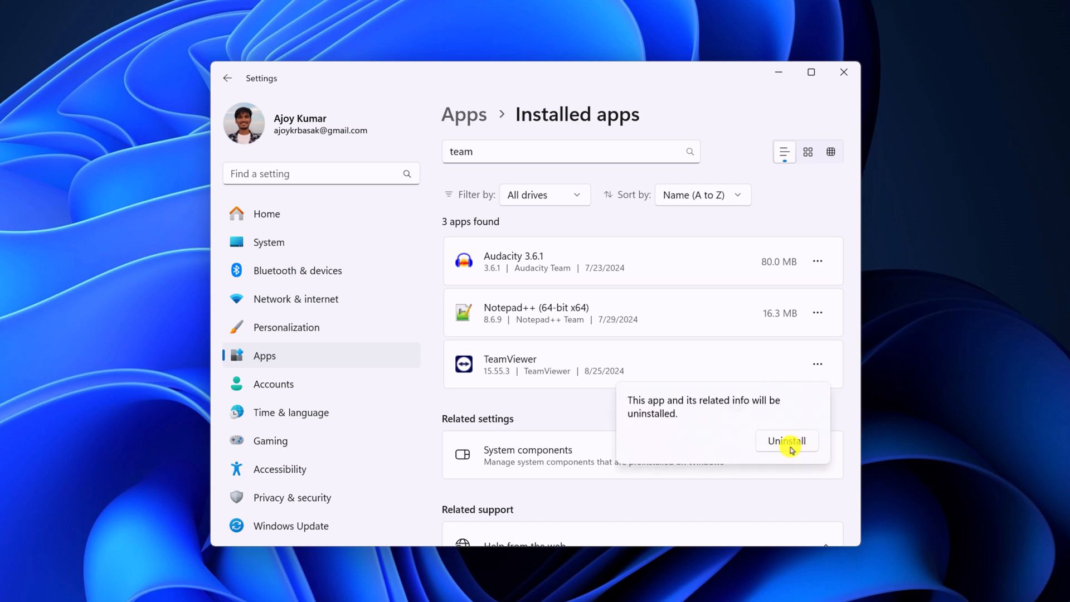
pyautogui.click(786, 442)
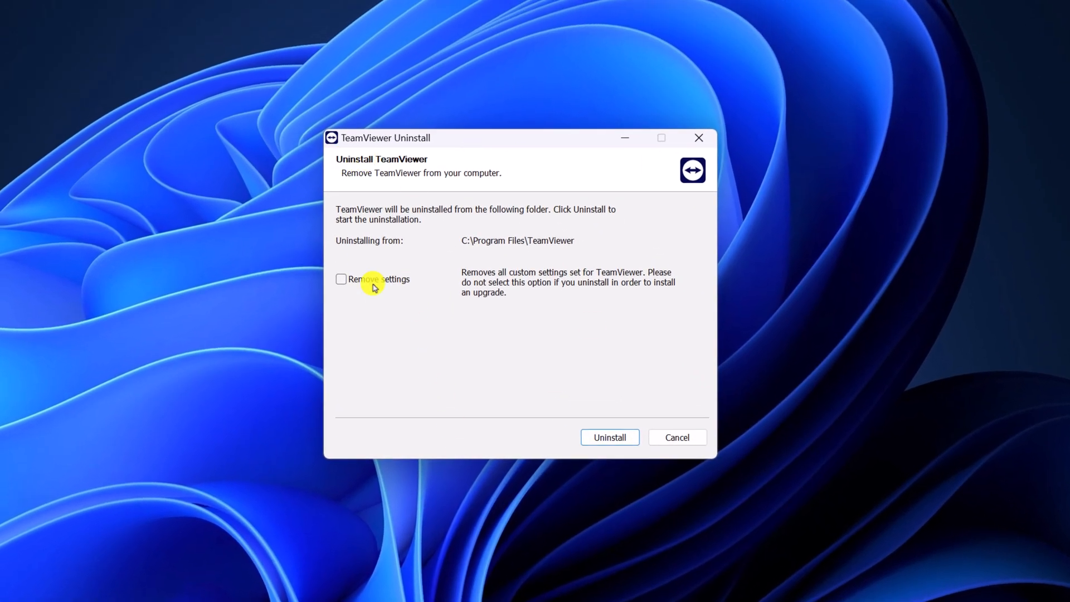
pyautogui.moveTo(343, 285)
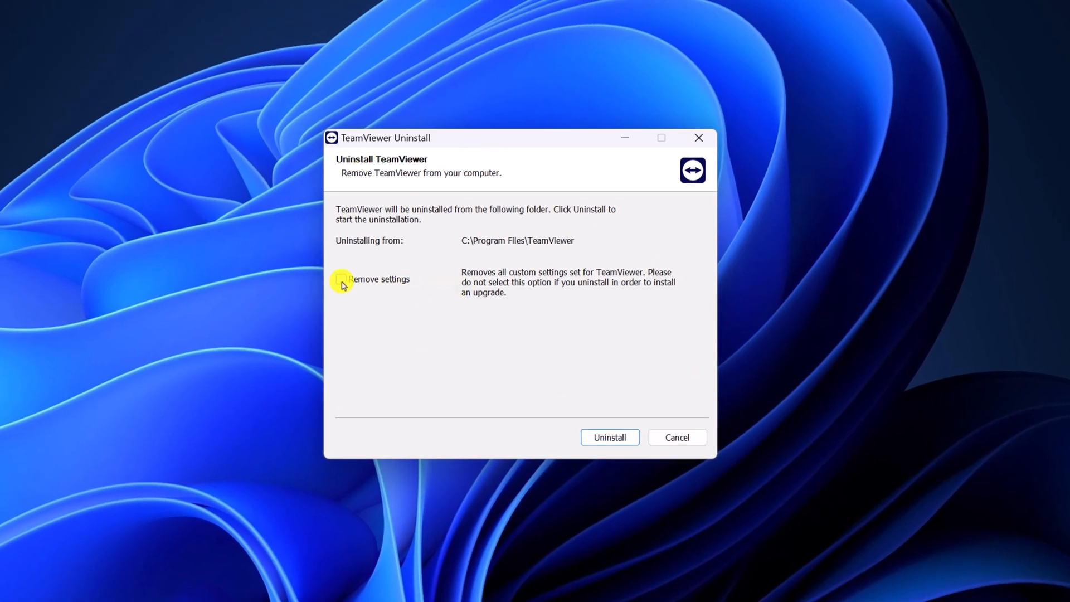
# - Remove TeamViewer with the Remove settings option ticked, then close the finished uninstaller
pyautogui.click(342, 279)
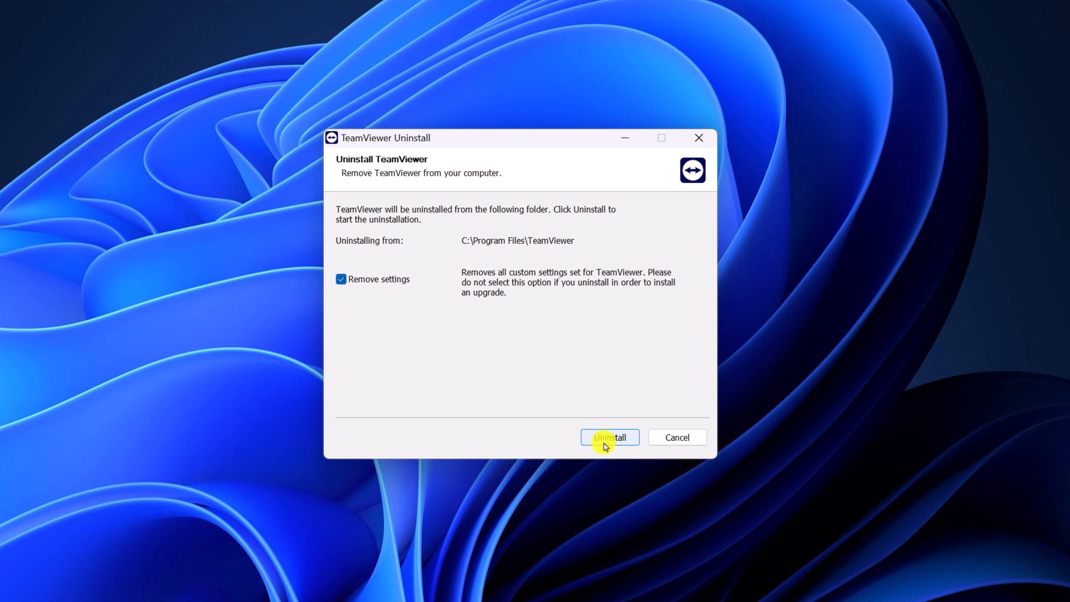
pyautogui.click(609, 437)
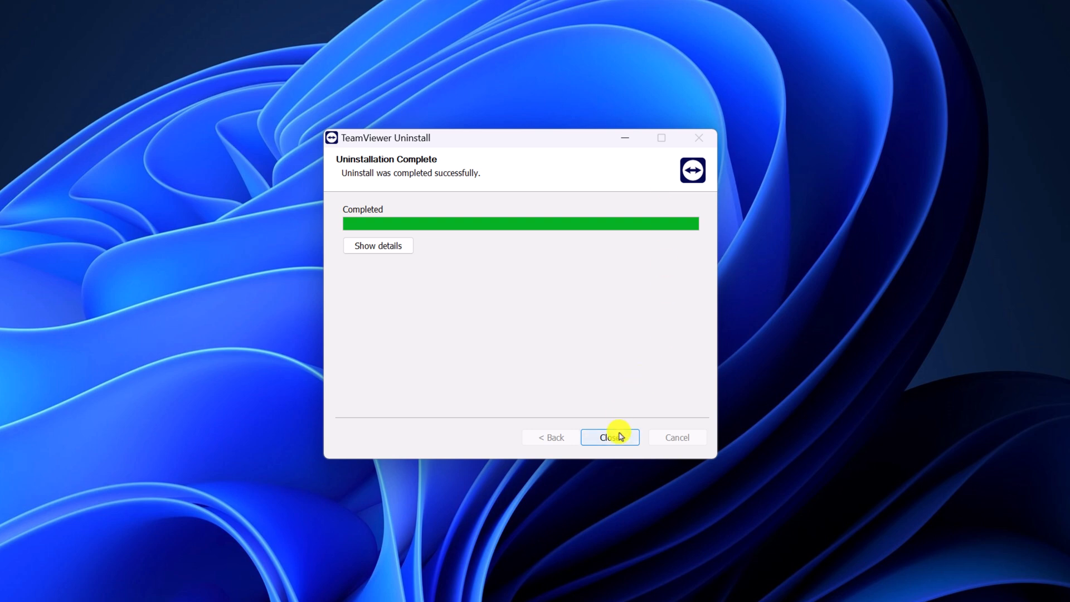
pyautogui.click(609, 437)
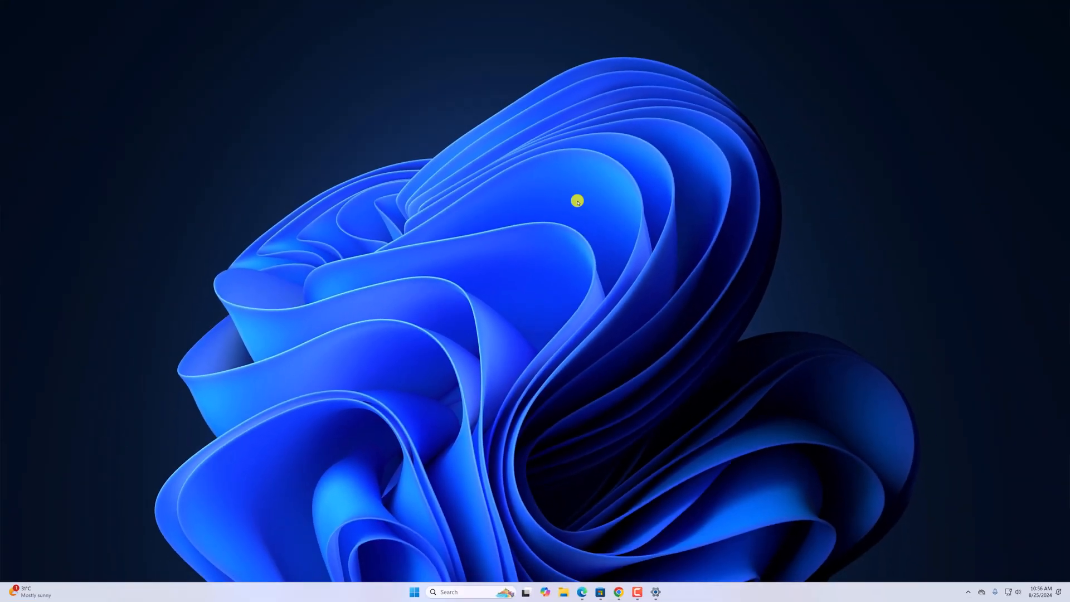
pyautogui.moveTo(540, 249)
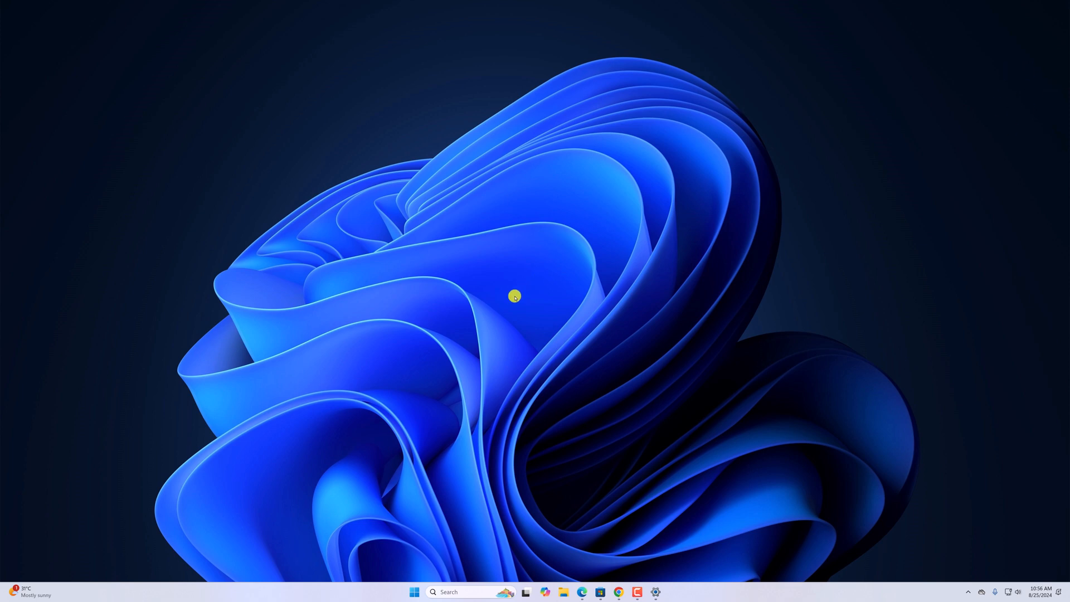
pyautogui.moveTo(508, 299)
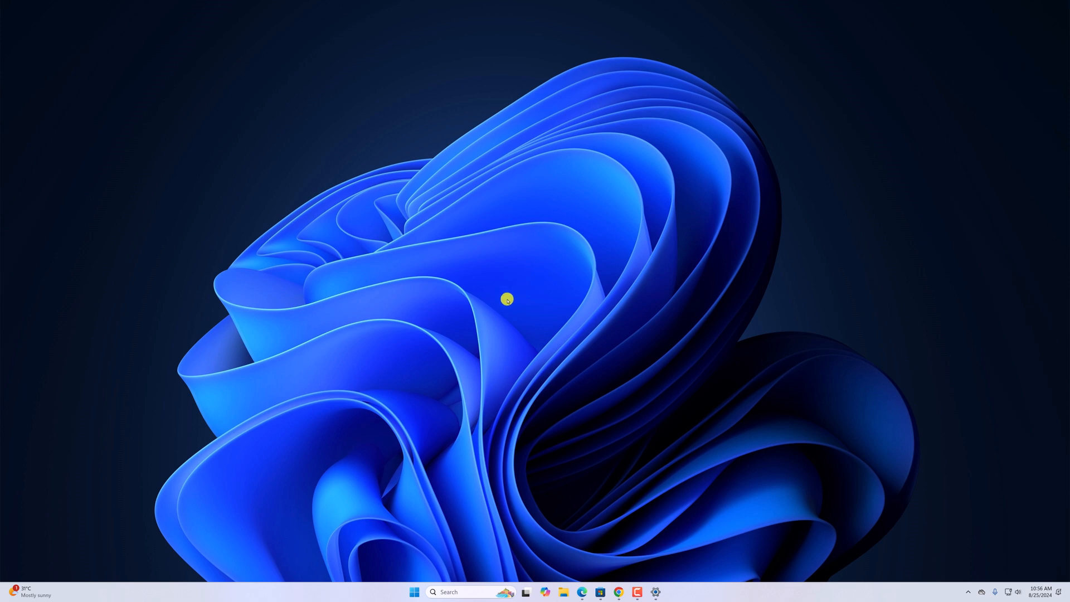